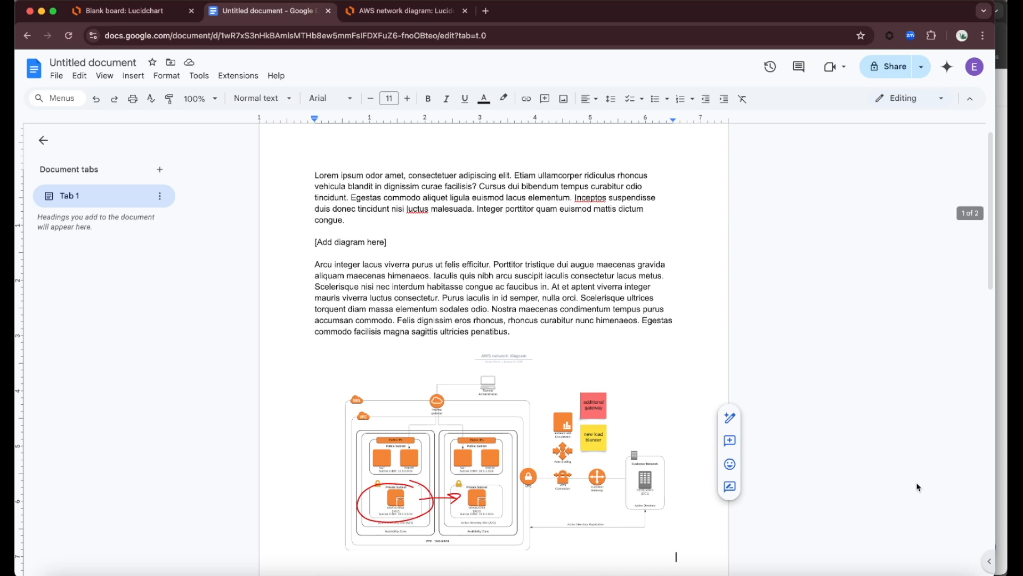
{"action": "mouse_move", "coordinate": [982, 563]}
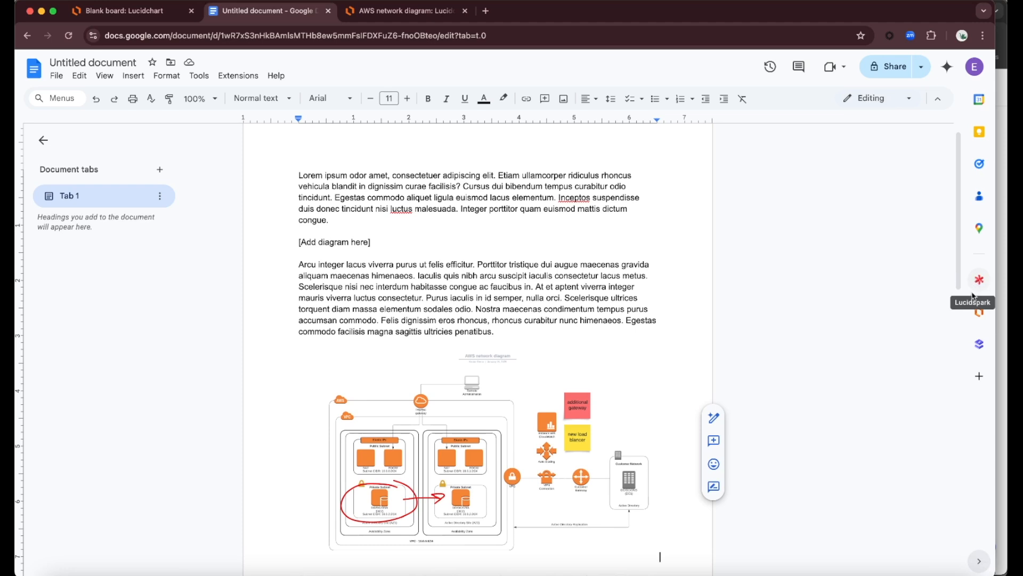
{"action": "mouse_move", "coordinate": [980, 311]}
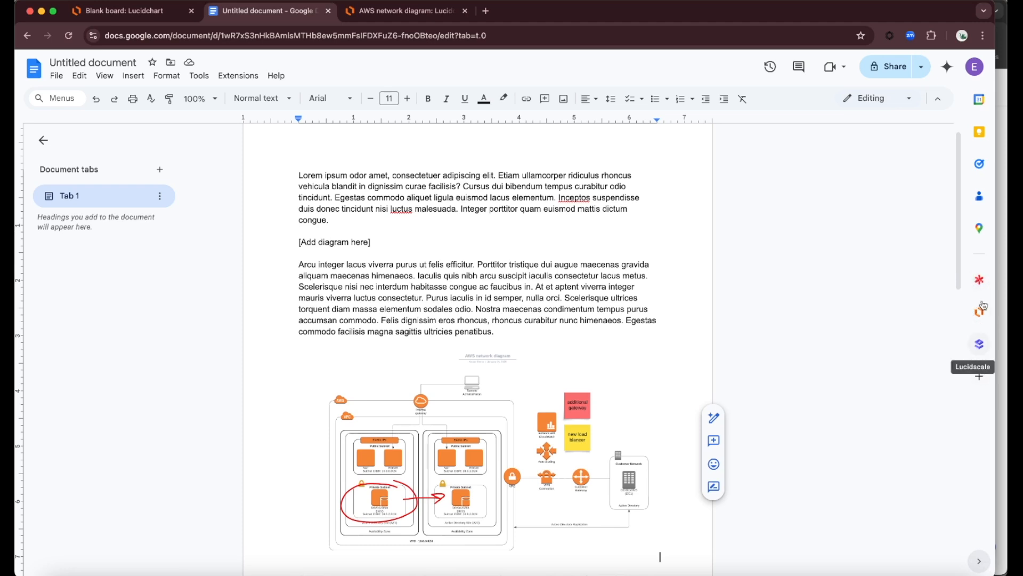
{"action": "mouse_move", "coordinate": [980, 279]}
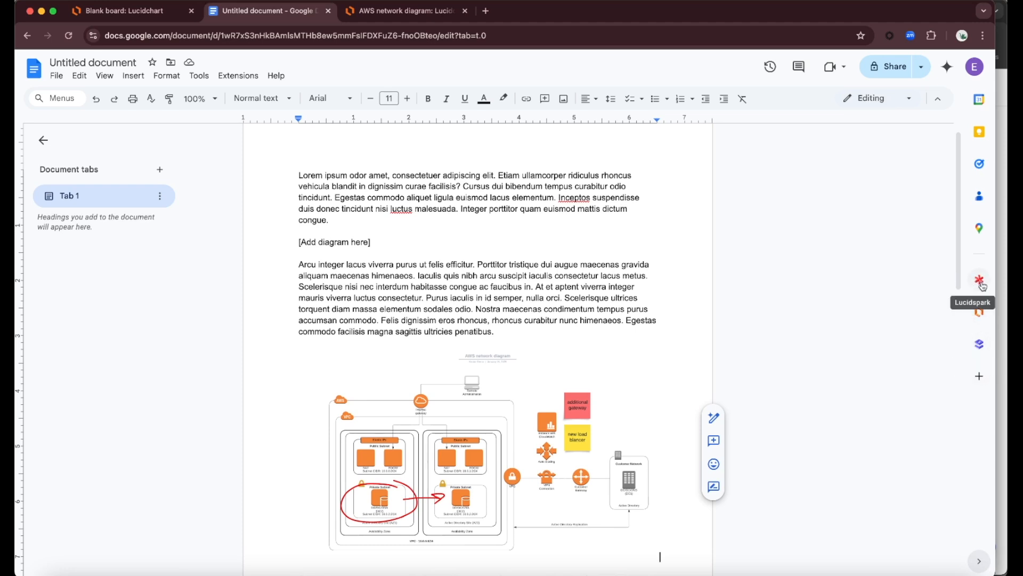
- Open the Lucidchart add-on sidebar from the Google Docs side panel
{"action": "left_click", "coordinate": [979, 279]}
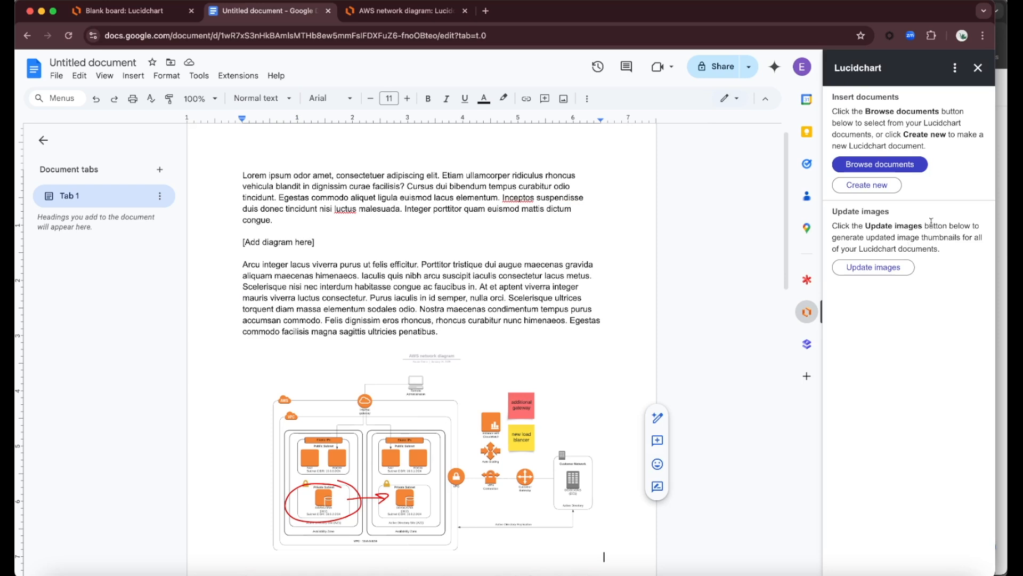
{"action": "mouse_move", "coordinate": [944, 203]}
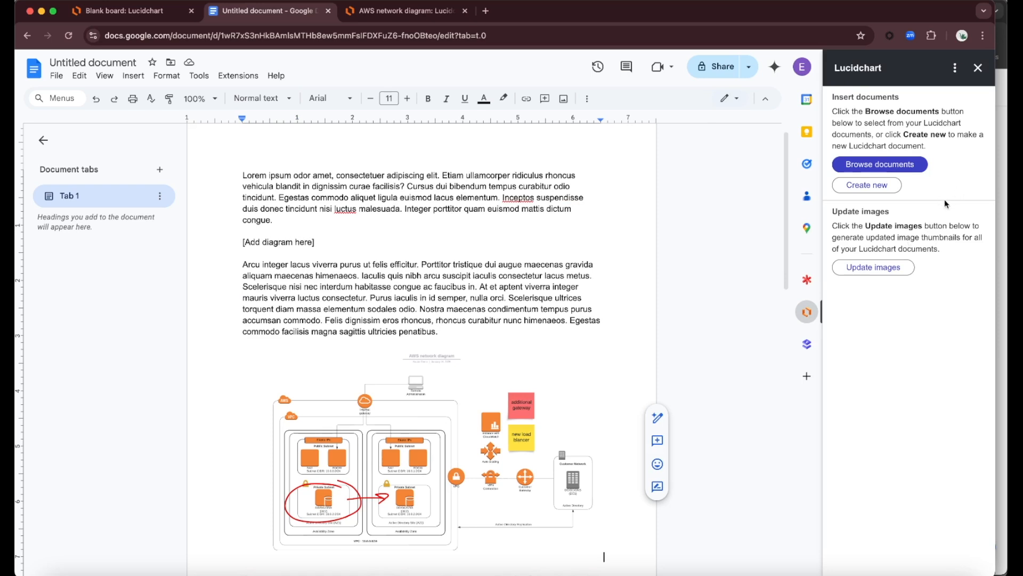
{"action": "mouse_move", "coordinate": [880, 164]}
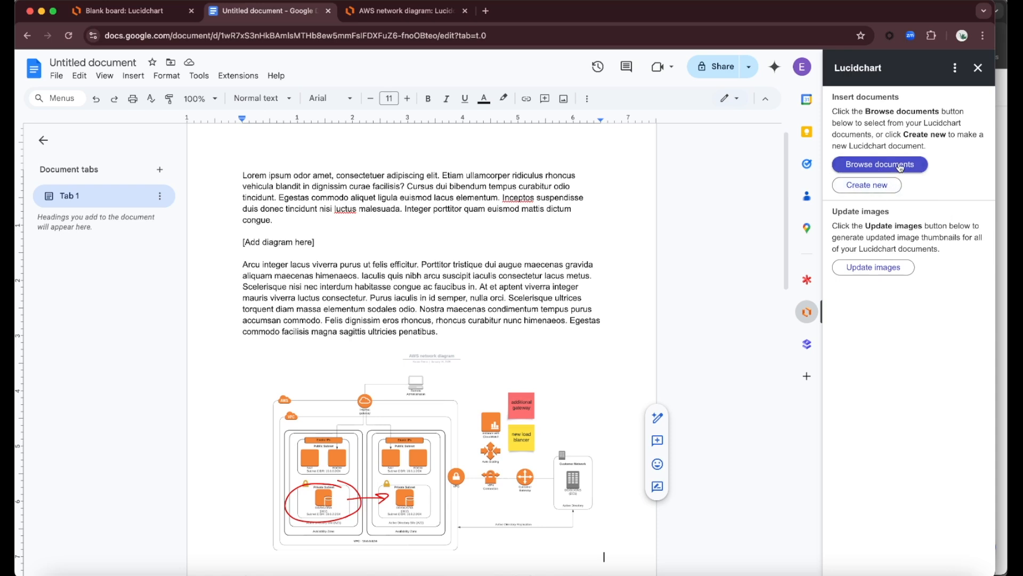
- Insert the 'AWS Demo Model - Aug 2023 - Regular Shapes' diagram into the document via Browse documents
{"action": "left_click", "coordinate": [879, 165]}
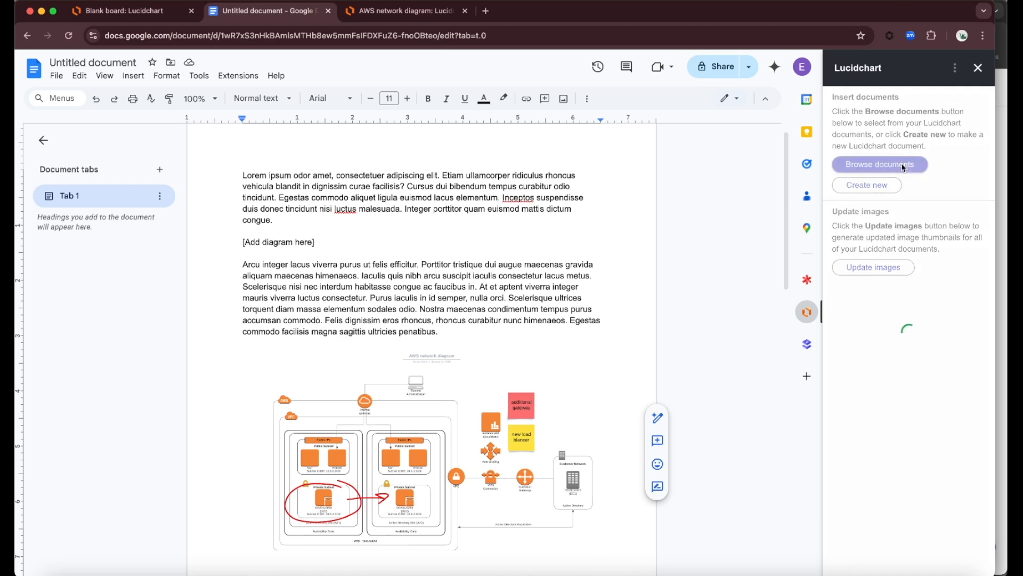
{"action": "left_click", "coordinate": [880, 164]}
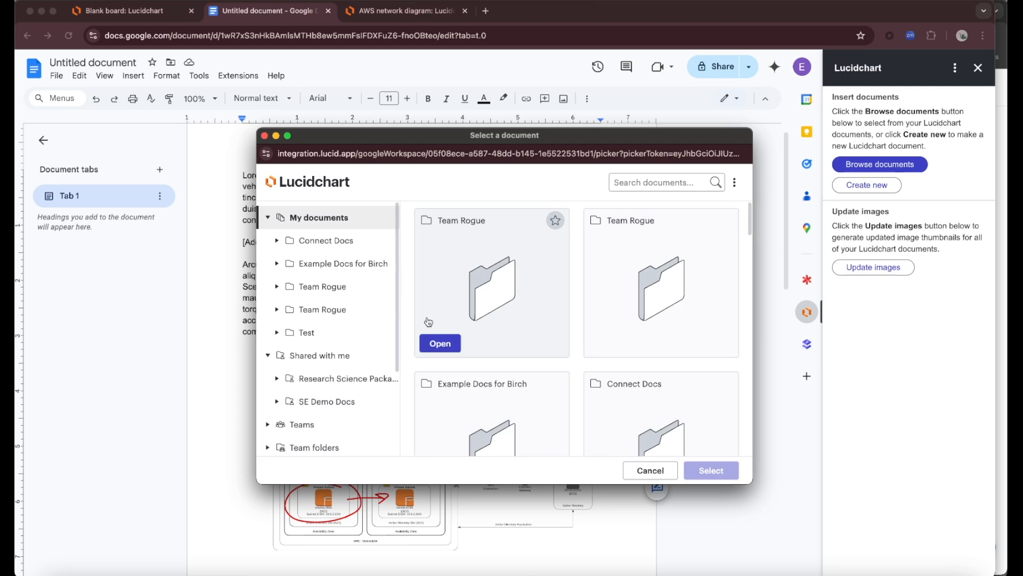
{"action": "mouse_move", "coordinate": [569, 217]}
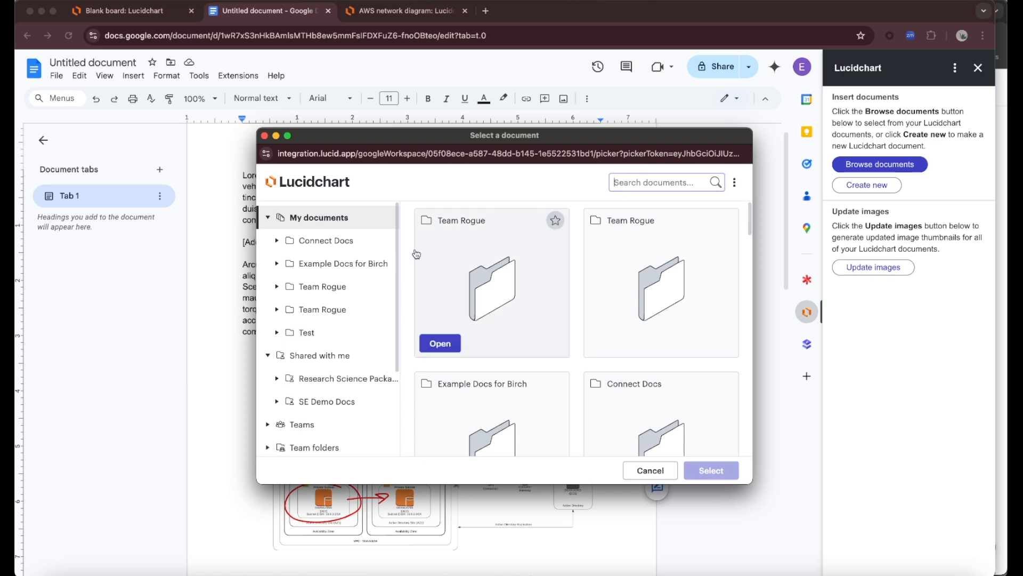
{"action": "scroll", "scroll_direction": "down", "scroll_amount": 3}
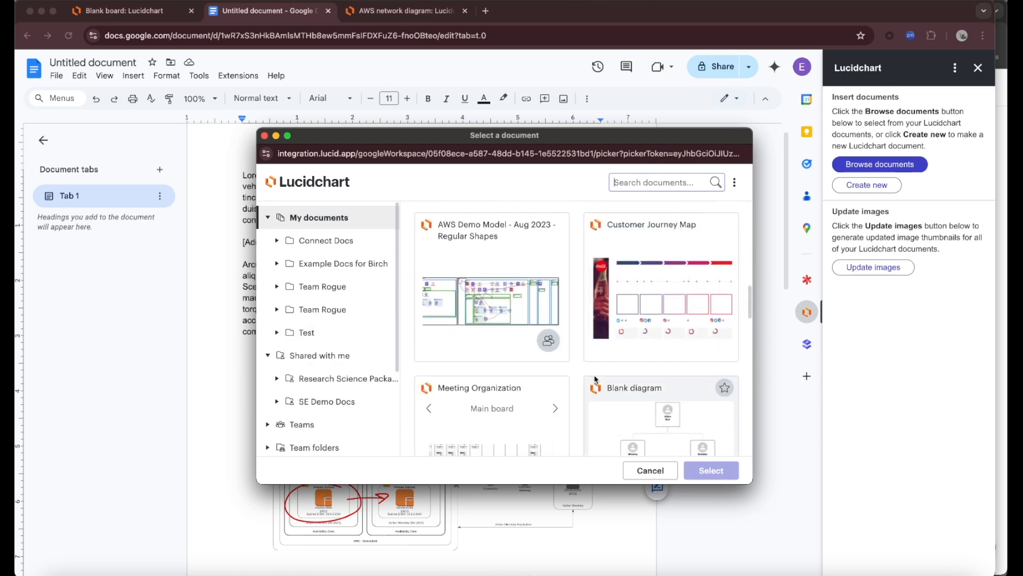
{"action": "left_click", "coordinate": [491, 300]}
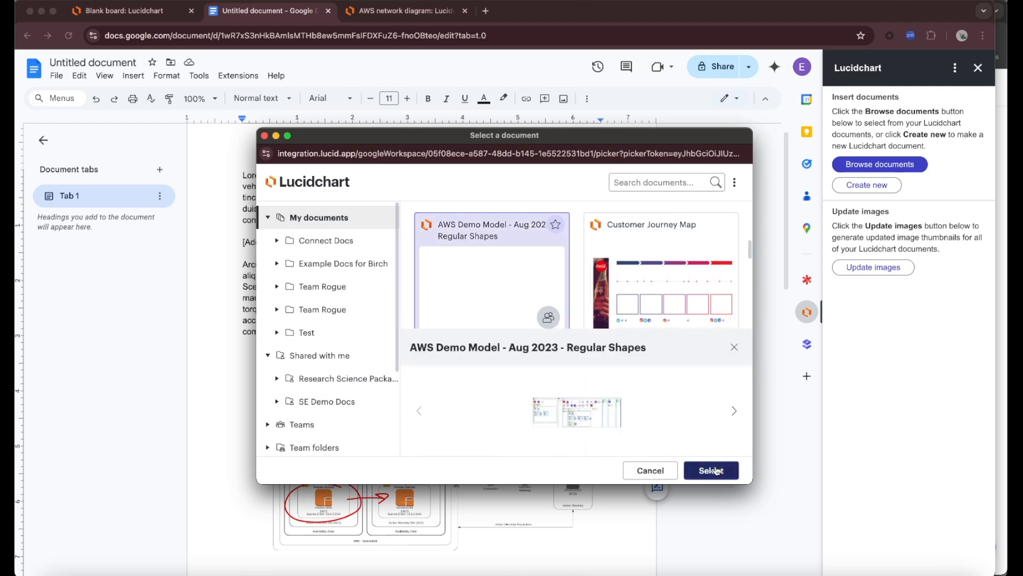
{"action": "left_click", "coordinate": [711, 470]}
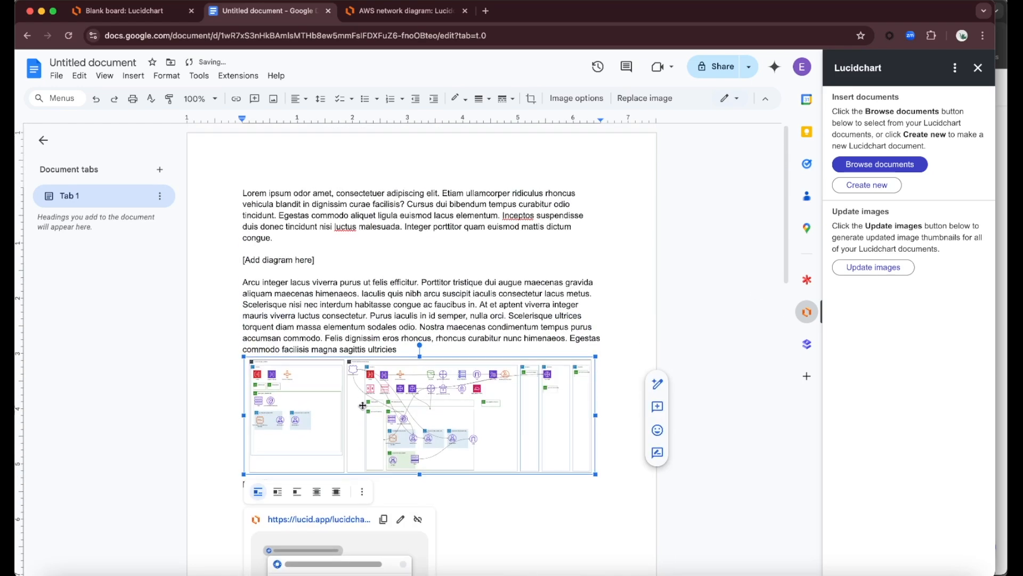
- Place the inserted diagram image below the first paragraph, replacing the [Add diagram here] placeholder
{"action": "scroll", "scroll_direction": "down", "scroll_amount": 3}
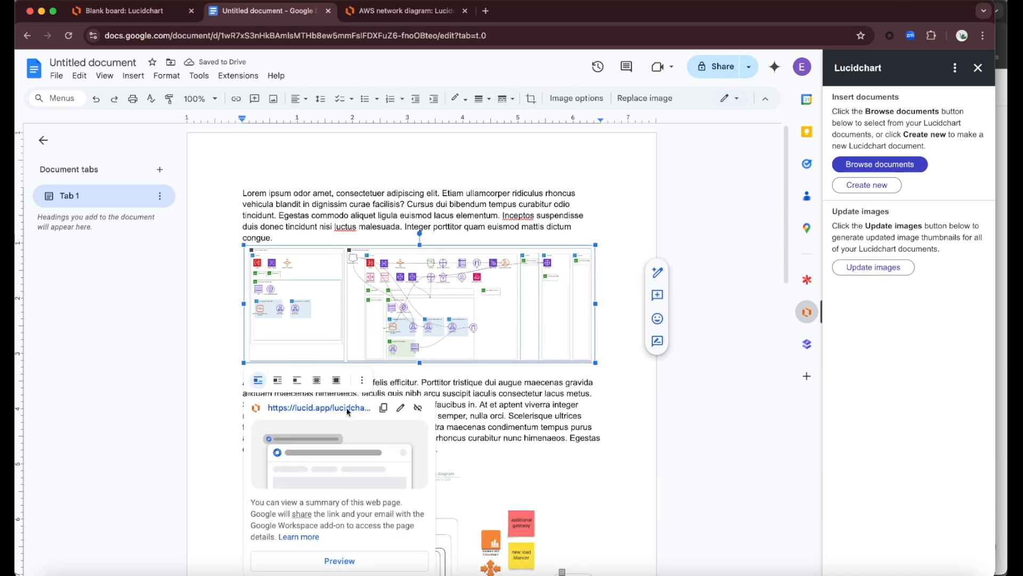
{"action": "mouse_move", "coordinate": [319, 407]}
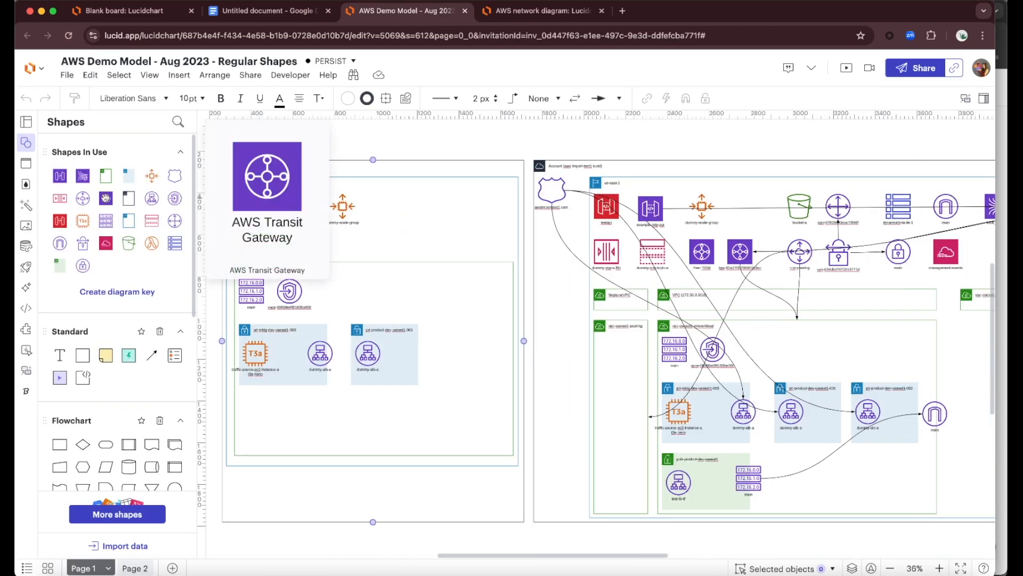
- Place AWS Transit Gateway shapes from Shapes In Use into the diagram's left account area, eight in total
{"action": "left_click", "coordinate": [387, 205]}
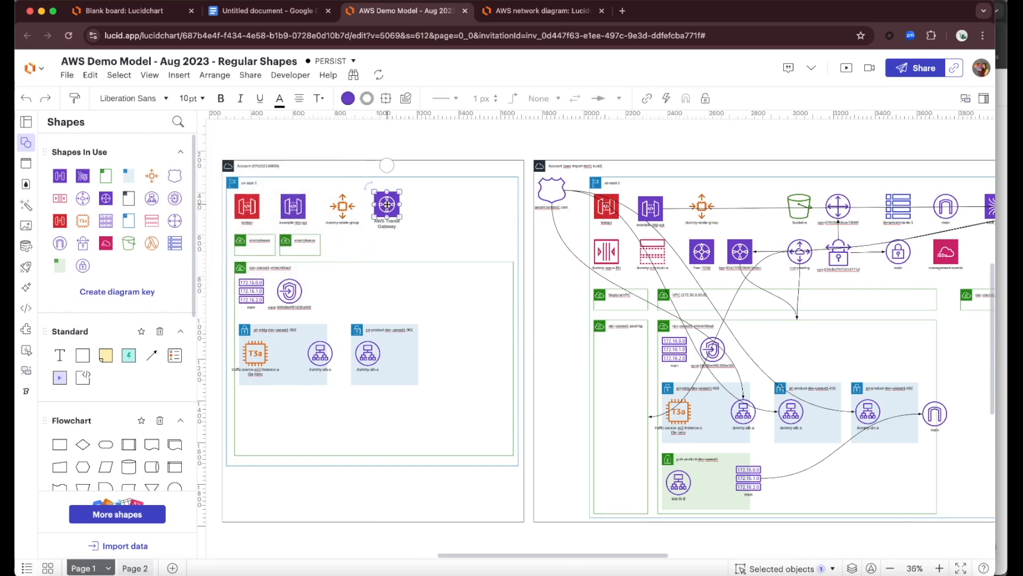
{"action": "left_click_drag", "start_coordinate": [387, 206], "coordinate": [424, 203]}
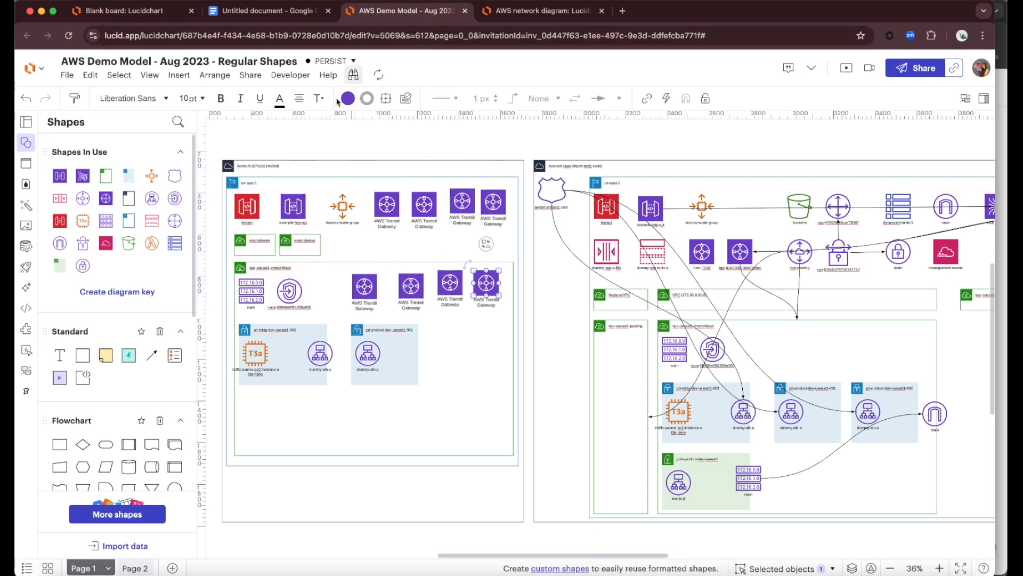
{"action": "left_click", "coordinate": [267, 11]}
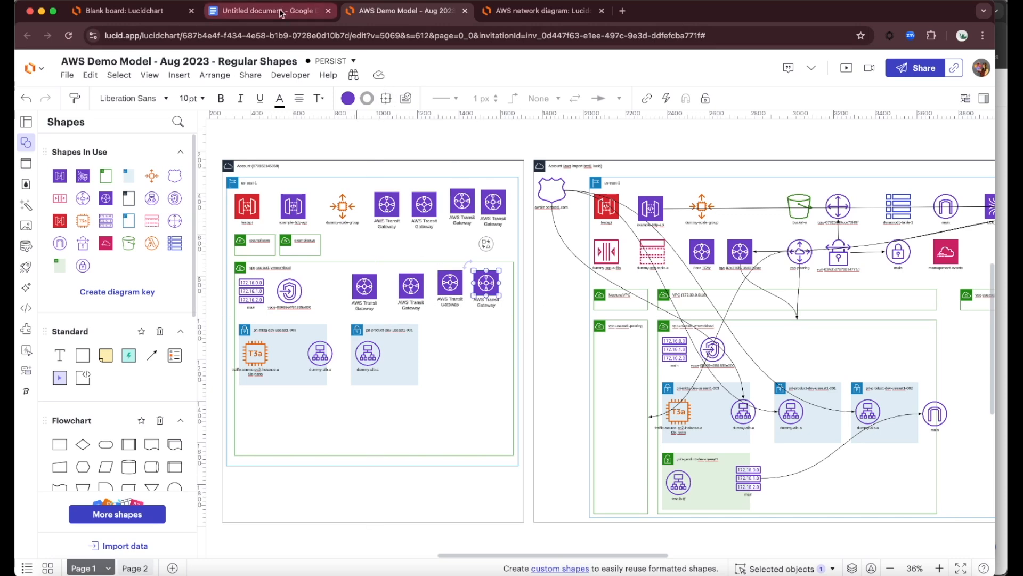
- Update the embedded AWS Demo Model image so it shows the new Transit Gateway shapes
{"action": "left_click", "coordinate": [267, 11]}
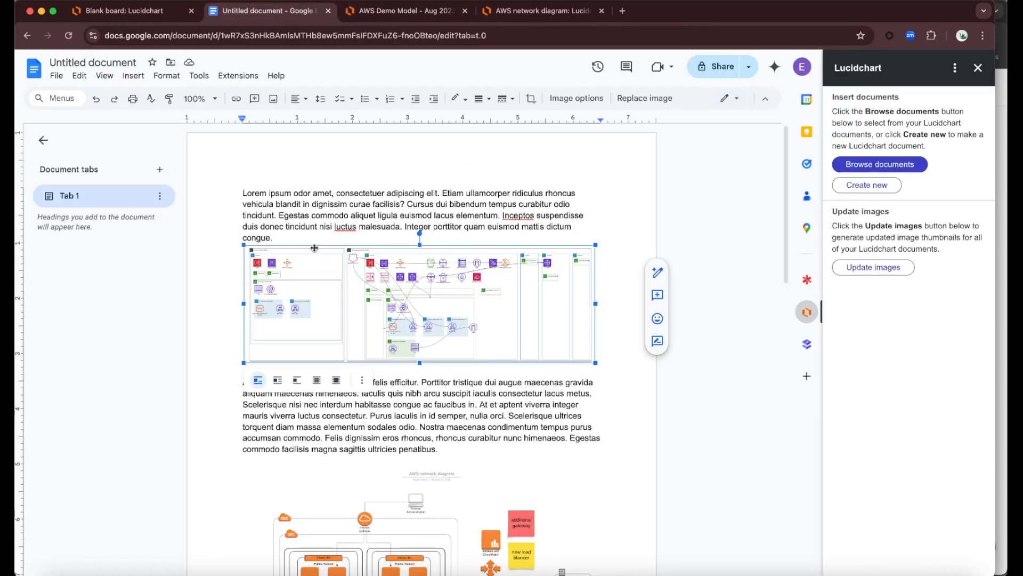
{"action": "mouse_move", "coordinate": [333, 270]}
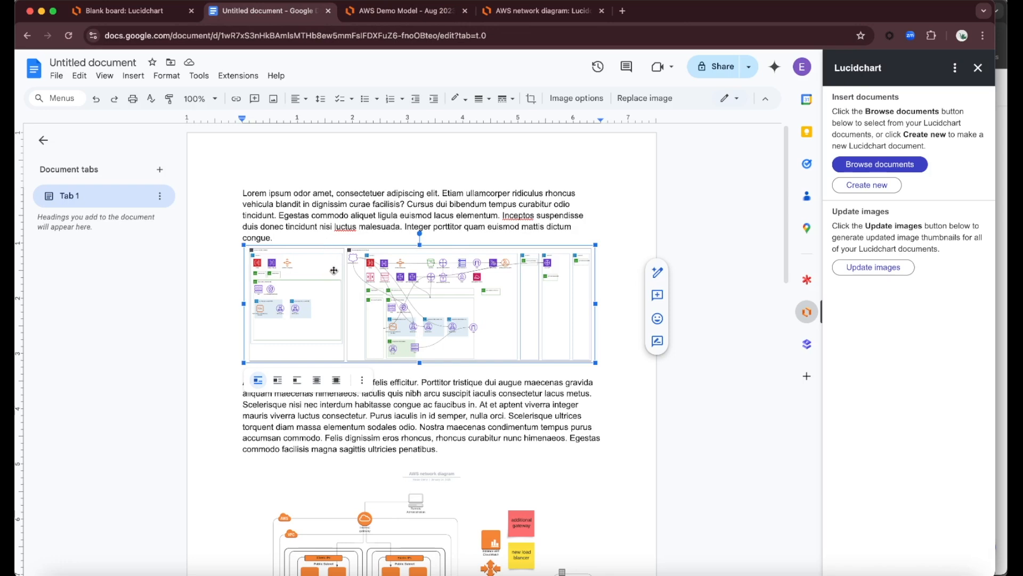
{"action": "mouse_move", "coordinate": [947, 304]}
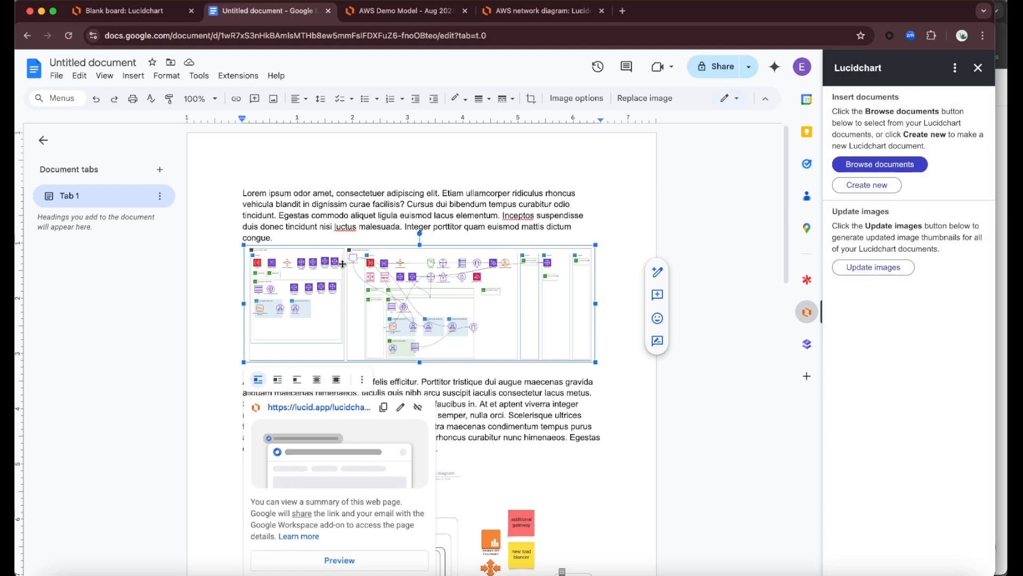
{"action": "mouse_move", "coordinate": [317, 316]}
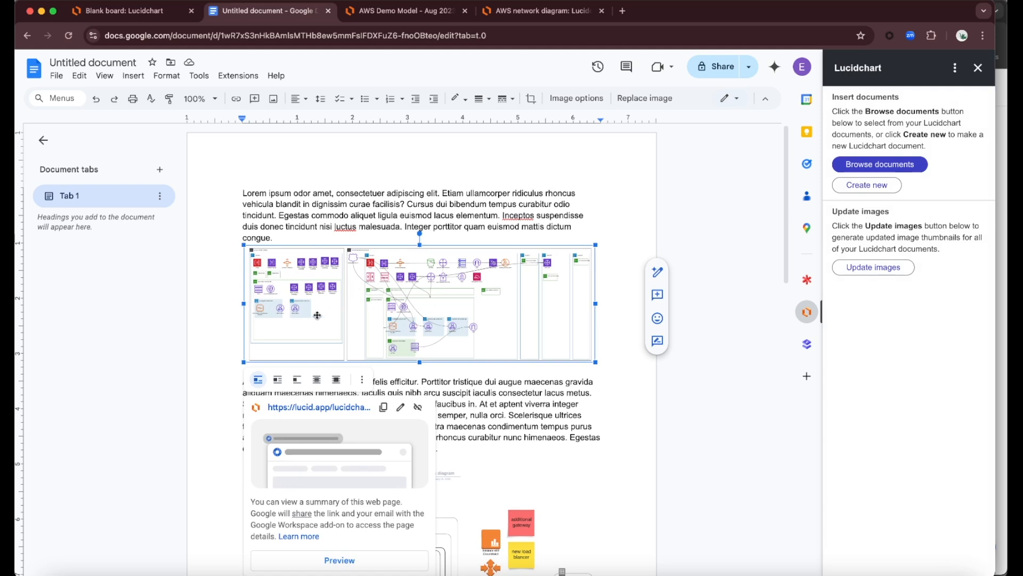
{"action": "left_click", "coordinate": [611, 423]}
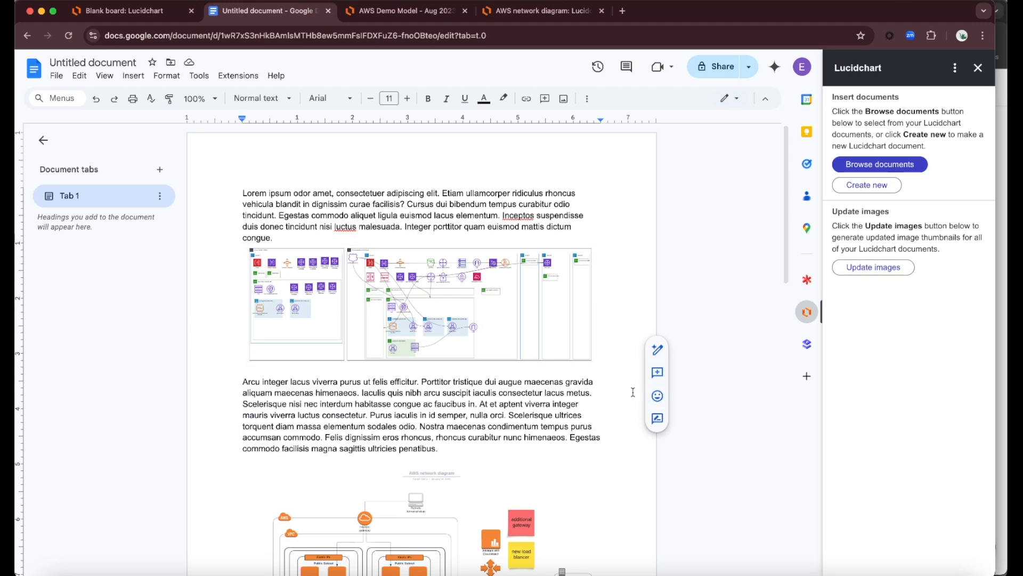
{"action": "mouse_move", "coordinate": [807, 345]}
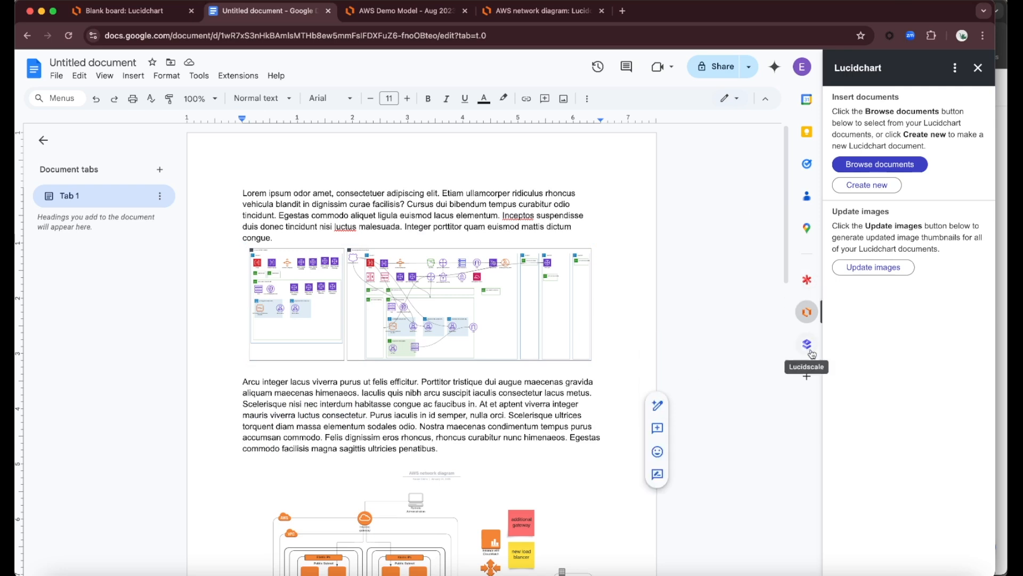